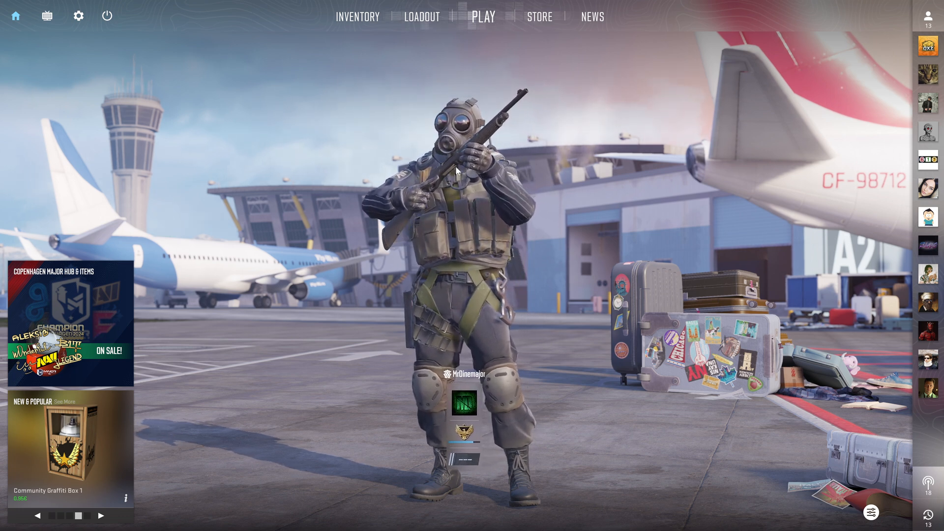
pyautogui.moveTo(77, 16)
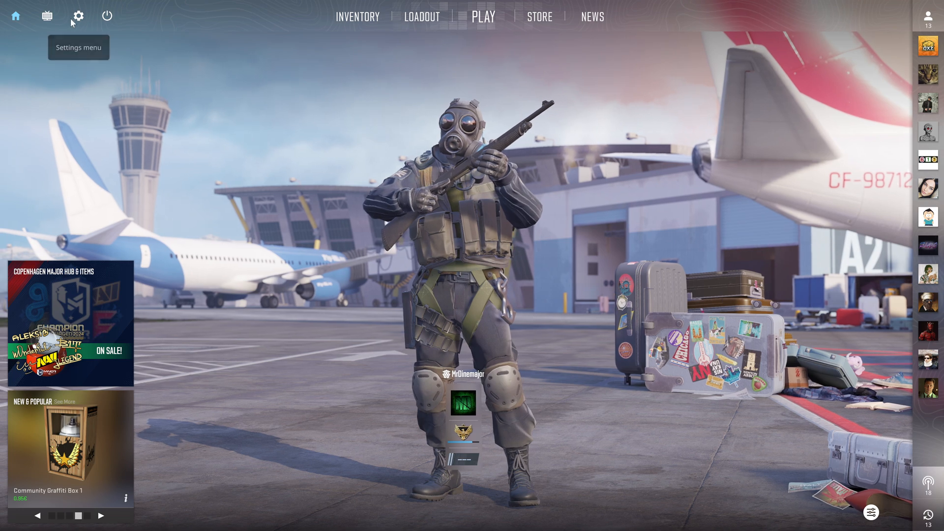
# Open Video > Advanced Video and scroll to the frame pacing and low-quality preset options.
pyautogui.click(78, 15)
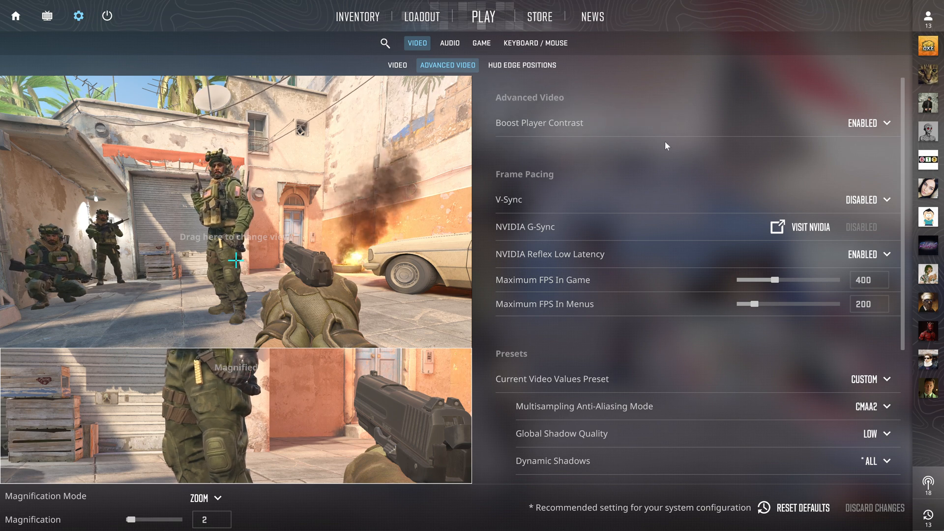
pyautogui.scroll(-3)
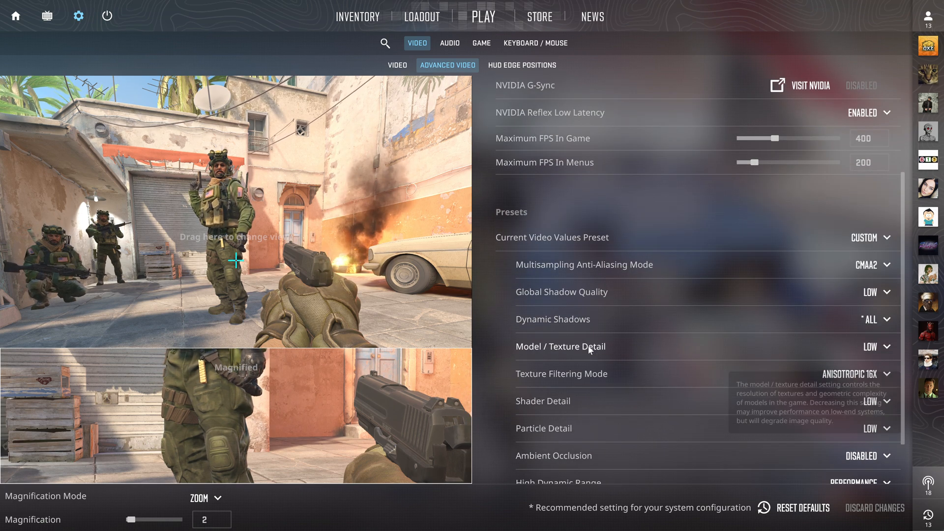
pyautogui.scroll(-3)
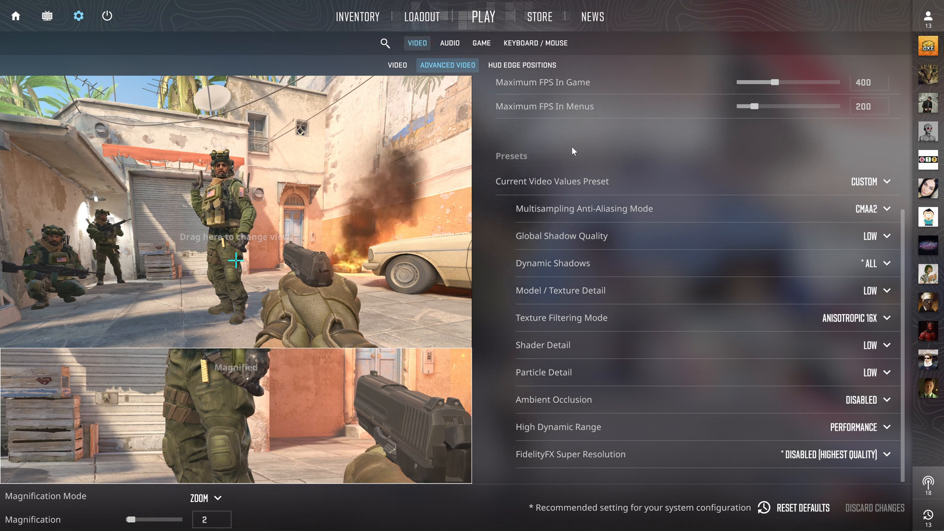
pyautogui.moveTo(657, 146)
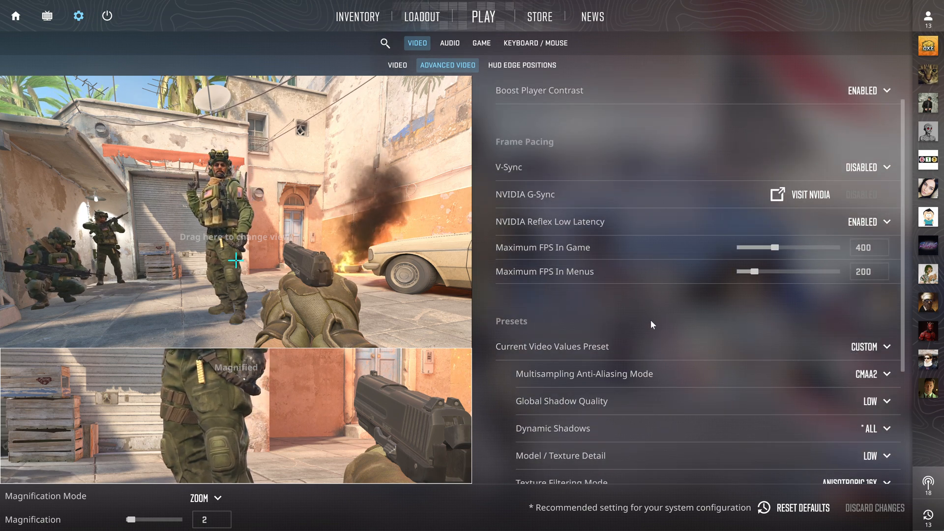
pyautogui.scroll(-3)
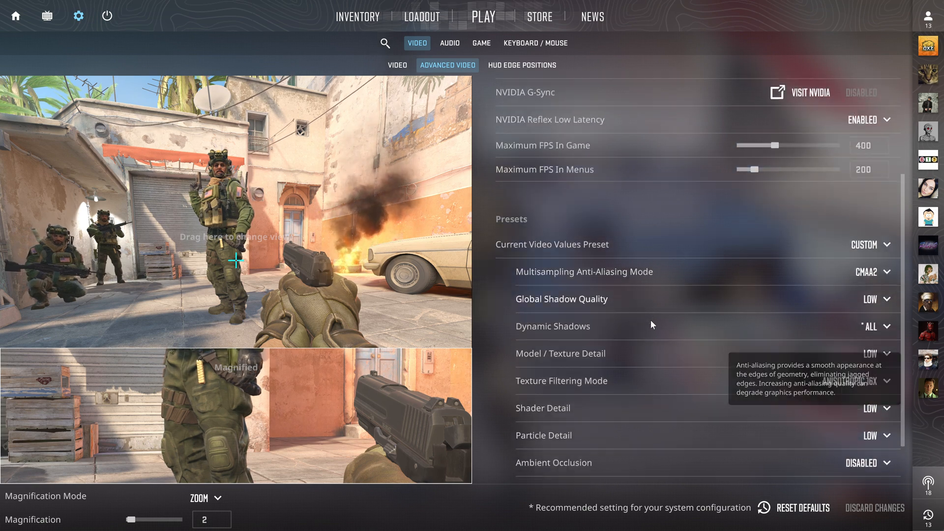
pyautogui.scroll(-3)
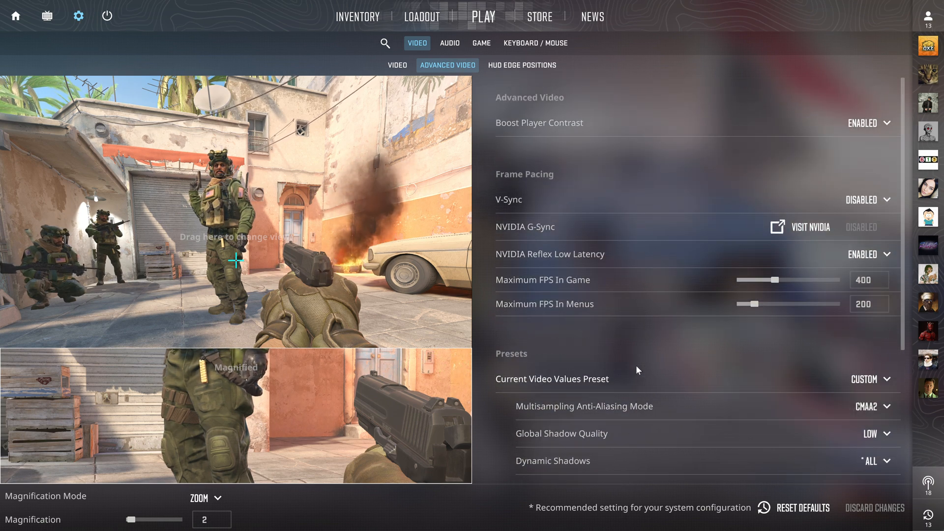
pyautogui.moveTo(609, 127)
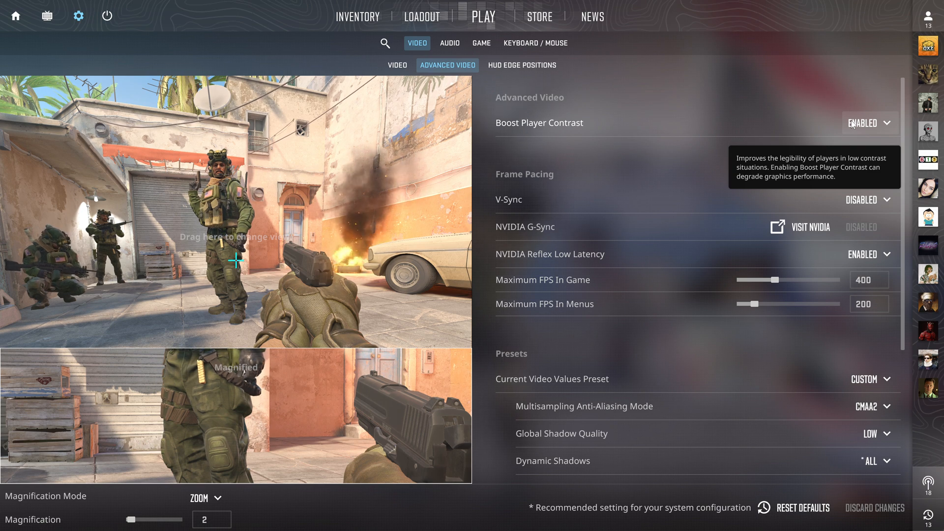
pyautogui.moveTo(690, 153)
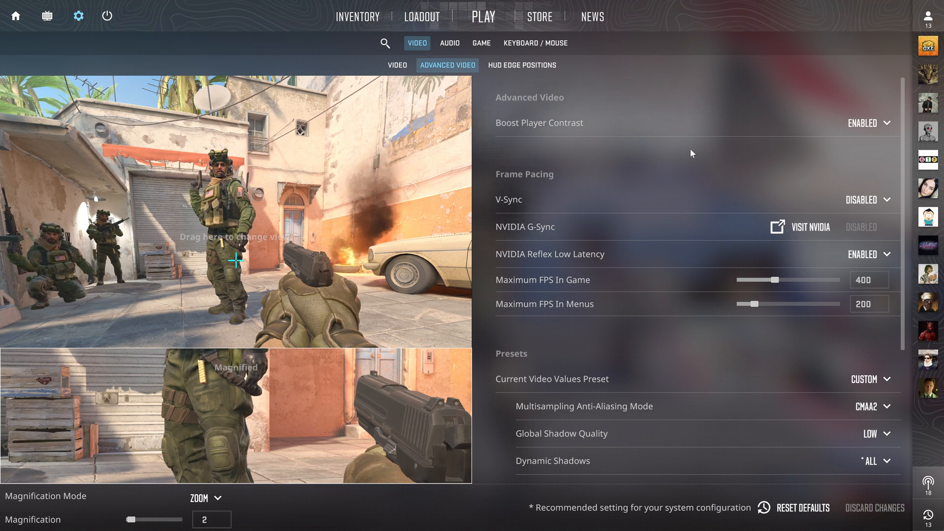
pyautogui.moveTo(676, 173)
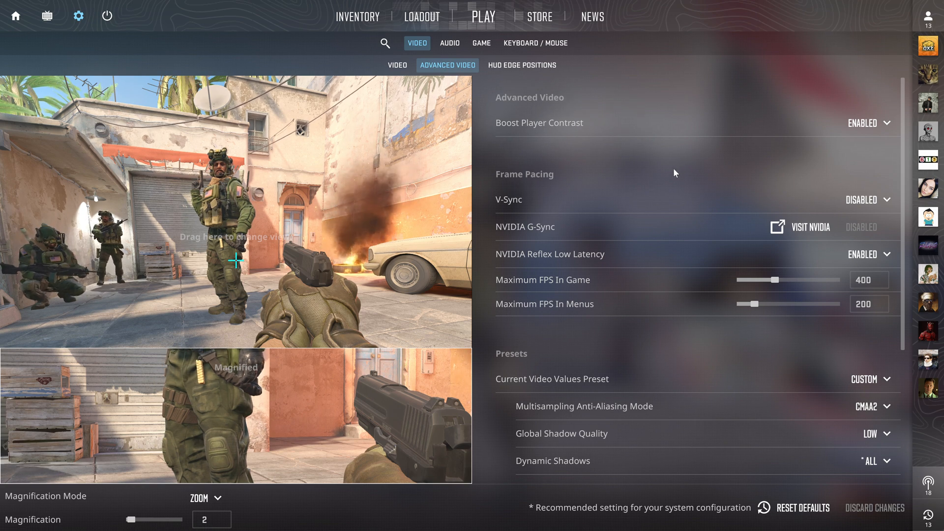
pyautogui.moveTo(665, 171)
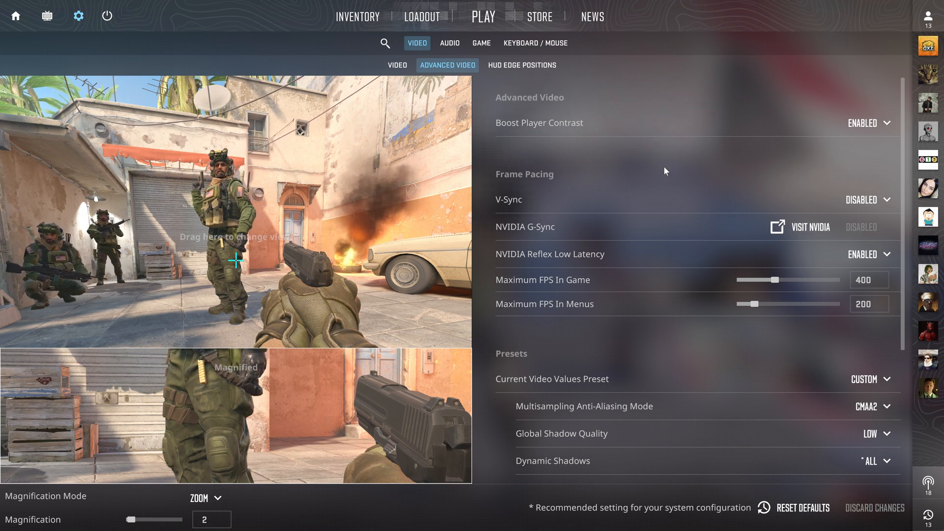
pyautogui.scroll(-3)
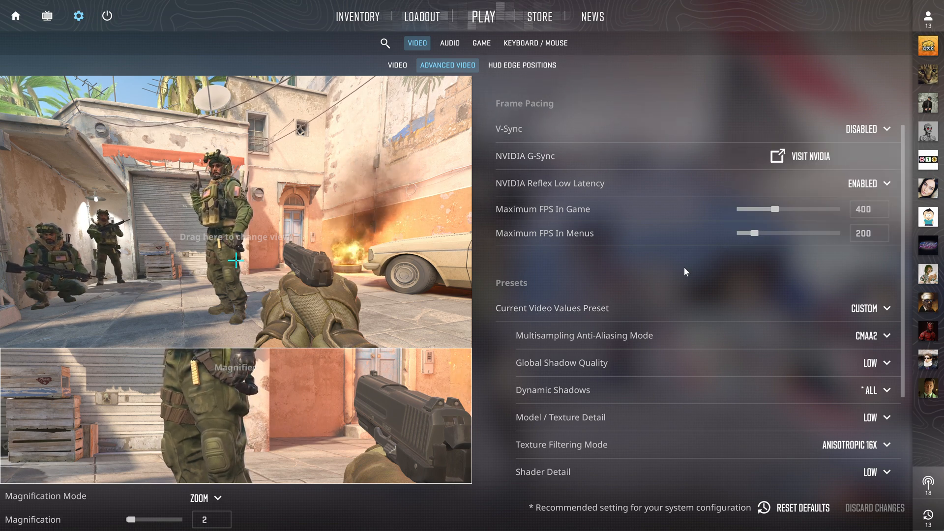
pyautogui.moveTo(550, 184)
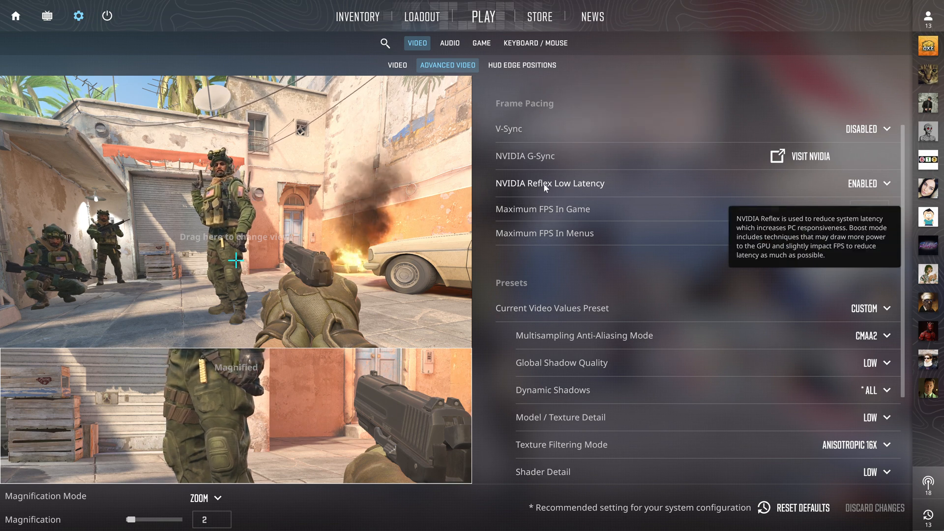
pyautogui.moveTo(665, 271)
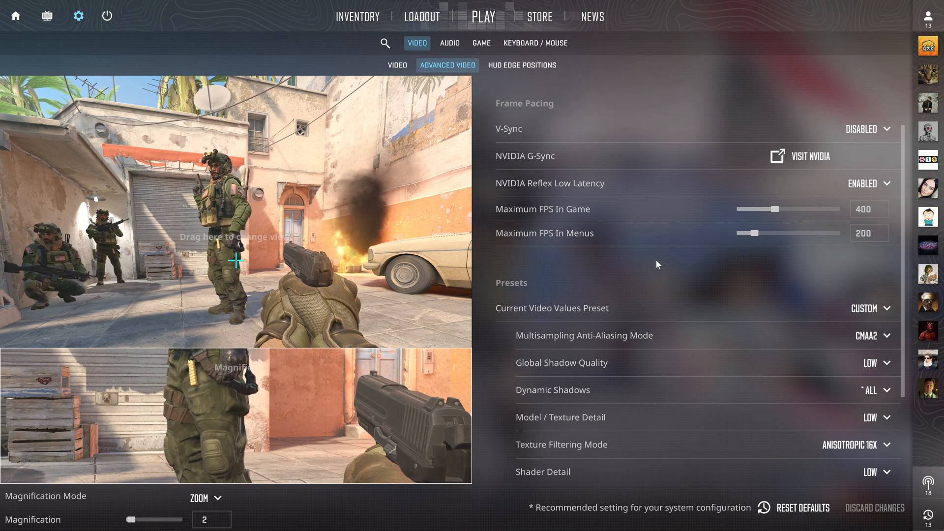
pyautogui.scroll(-3)
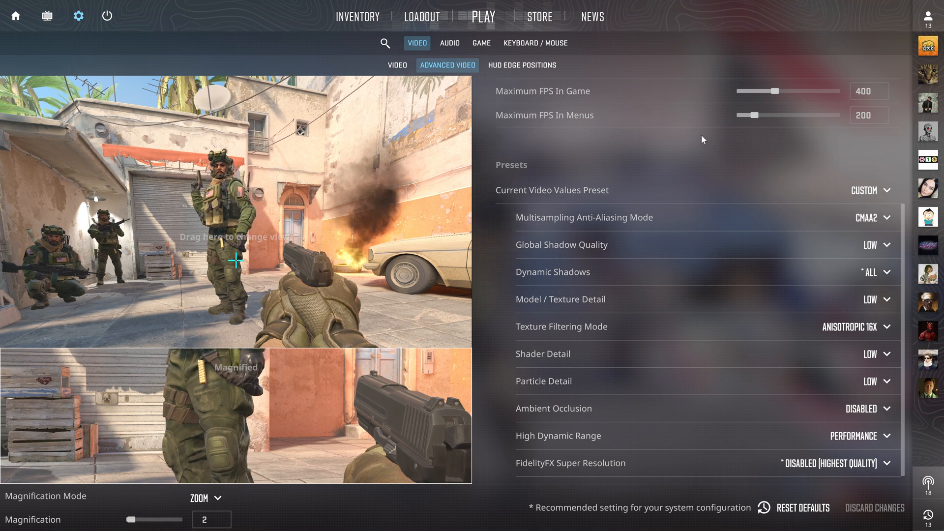
pyautogui.moveTo(622, 222)
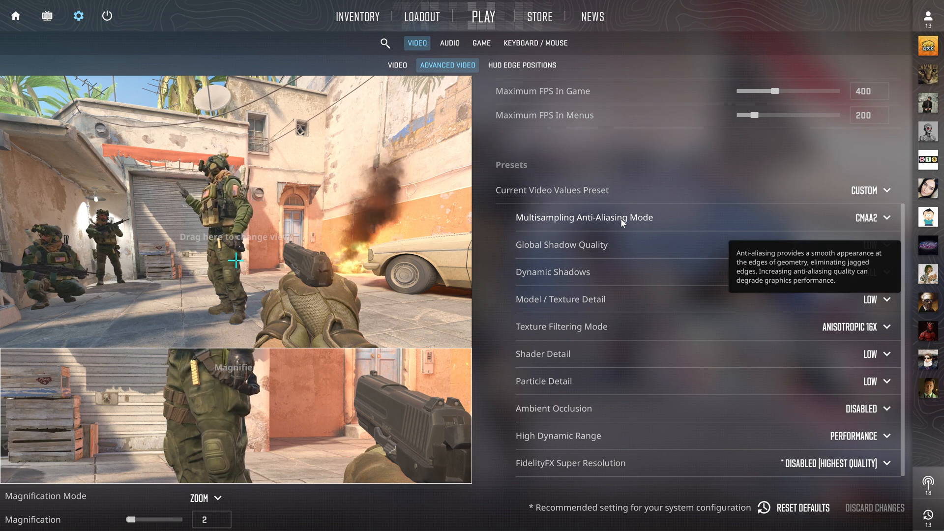
pyautogui.click(872, 217)
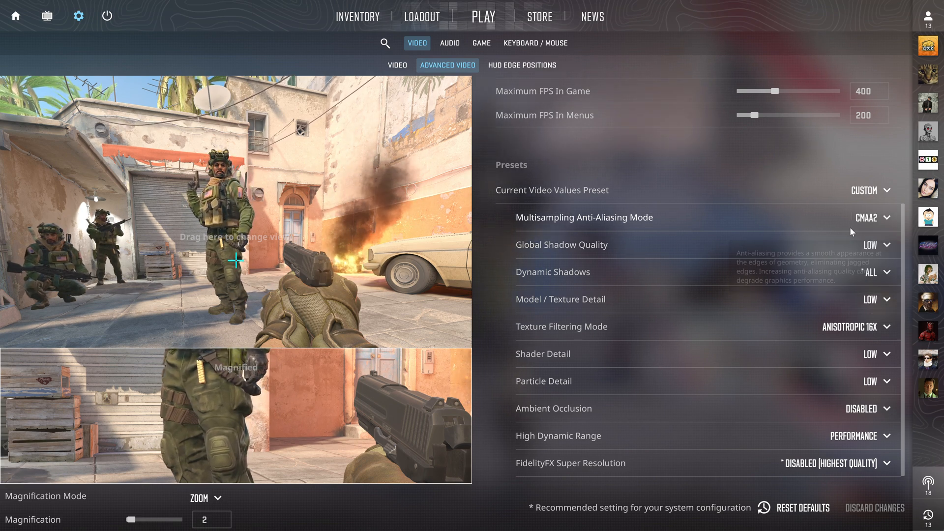
pyautogui.moveTo(555, 284)
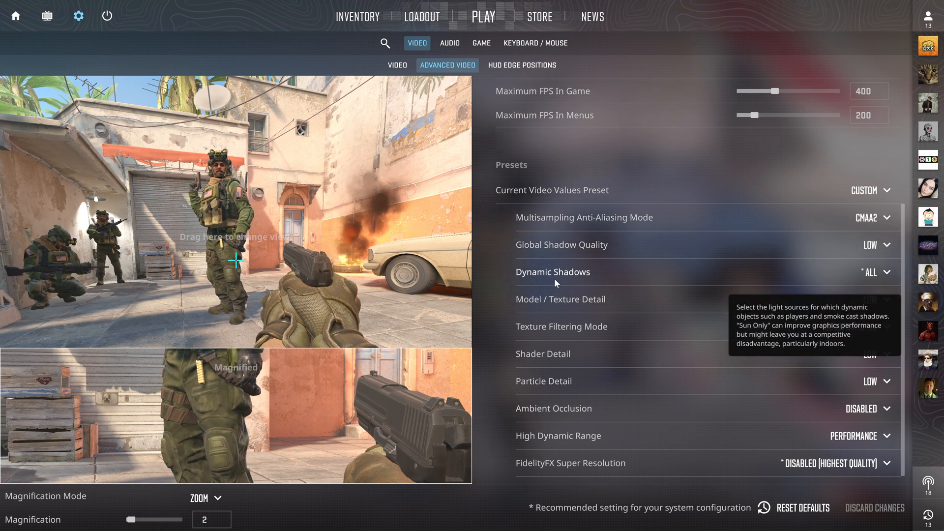
pyautogui.click(871, 271)
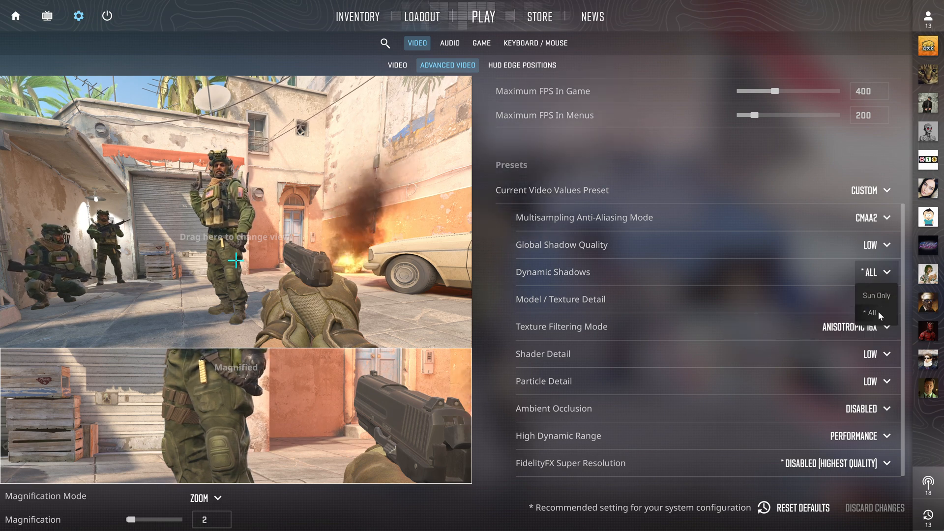
pyautogui.click(874, 313)
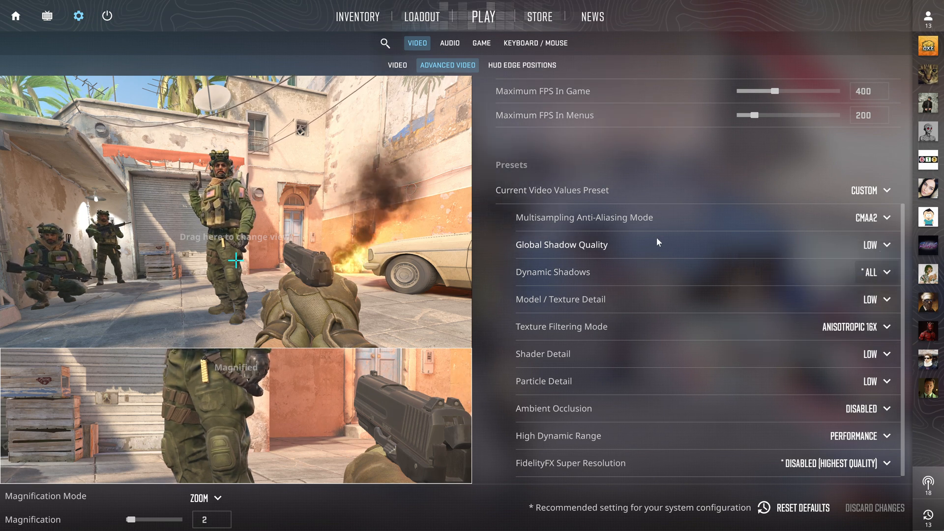
pyautogui.moveTo(563, 299)
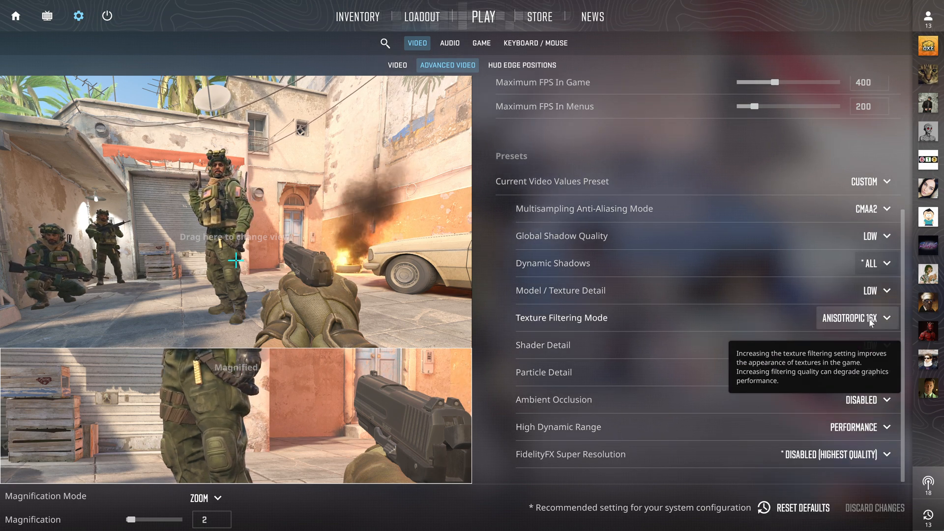
pyautogui.click(858, 317)
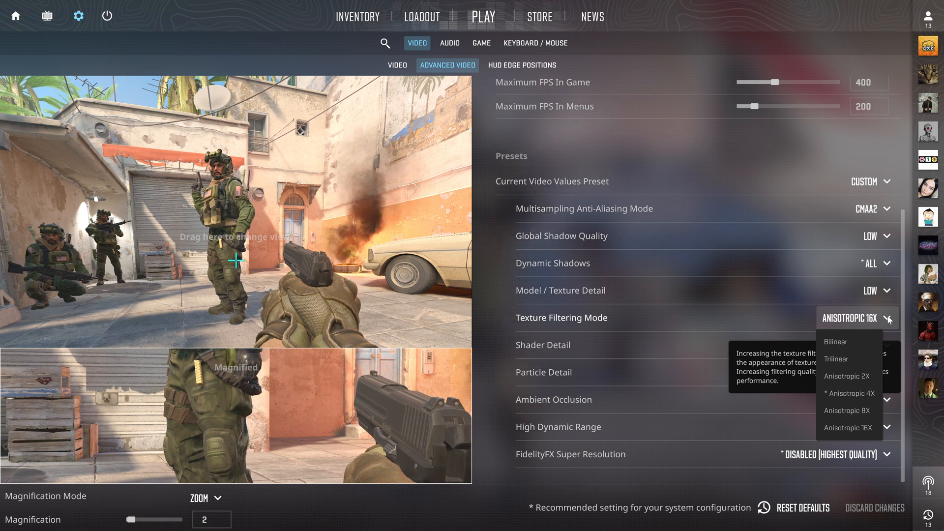
pyautogui.moveTo(614, 341)
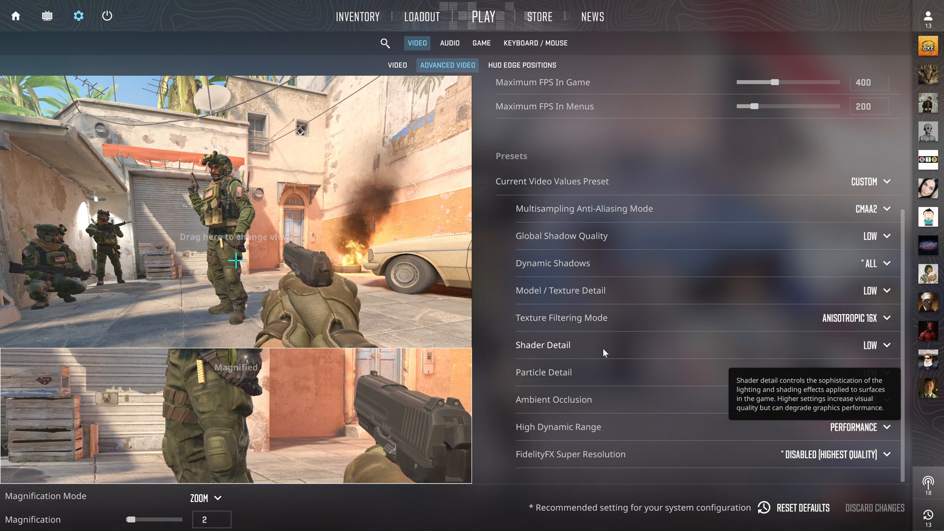
pyautogui.moveTo(711, 374)
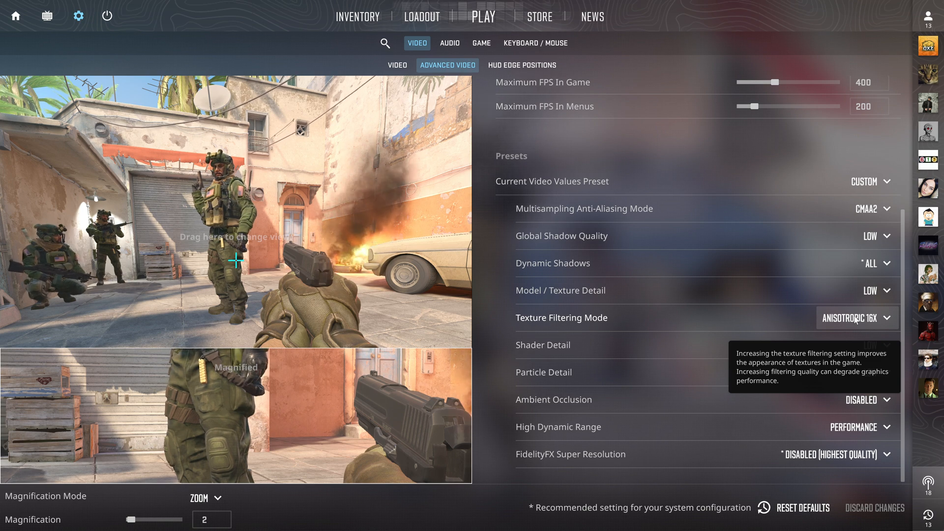
pyautogui.click(858, 317)
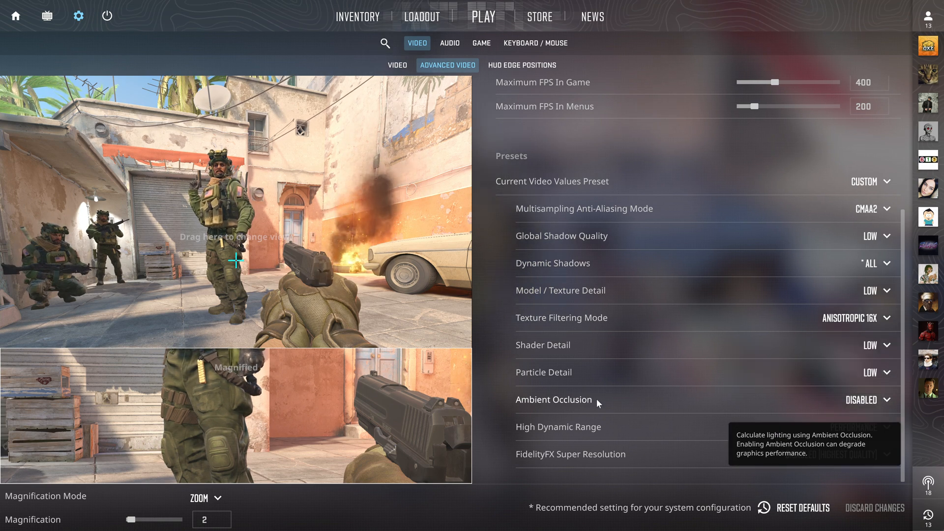
pyautogui.moveTo(649, 355)
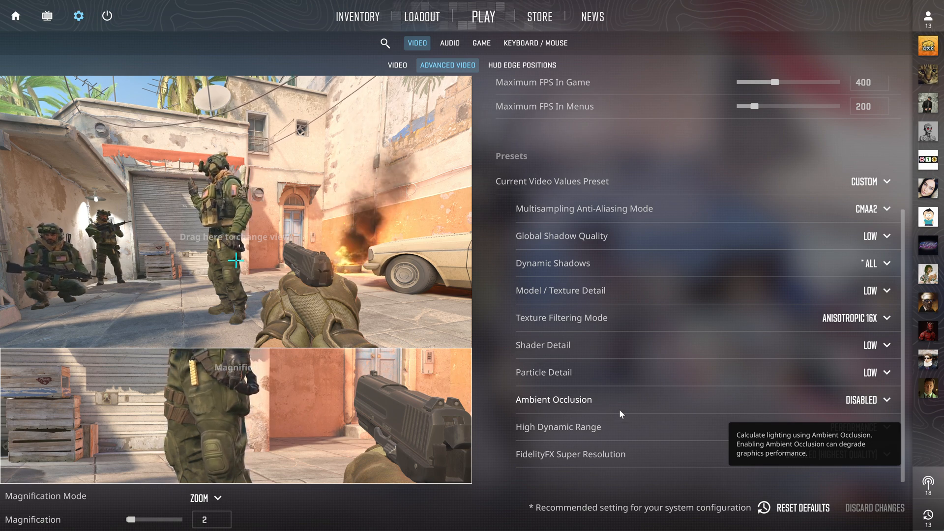
pyautogui.moveTo(632, 430)
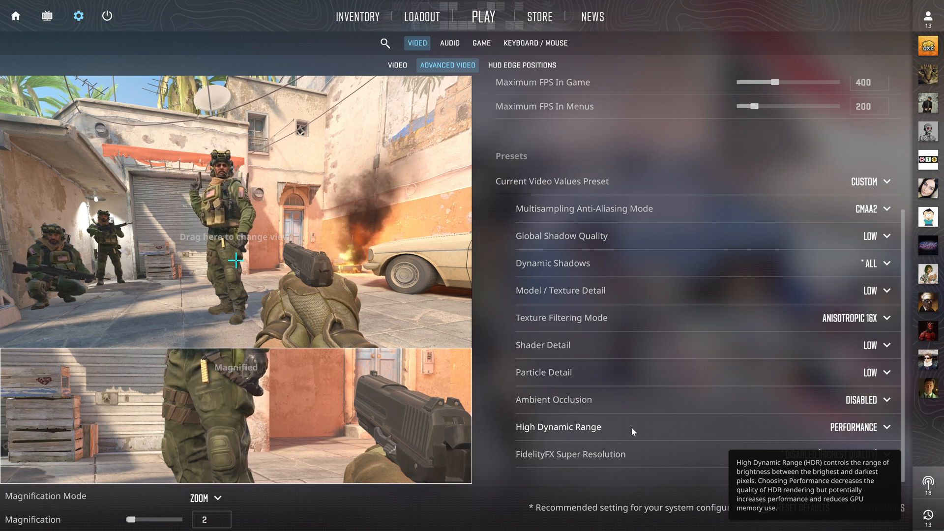
pyautogui.moveTo(555, 464)
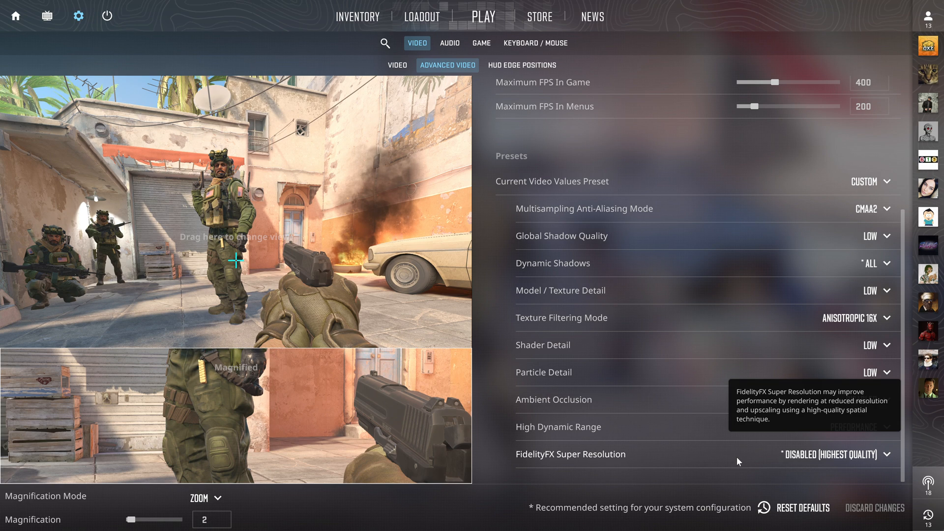
pyautogui.moveTo(831, 154)
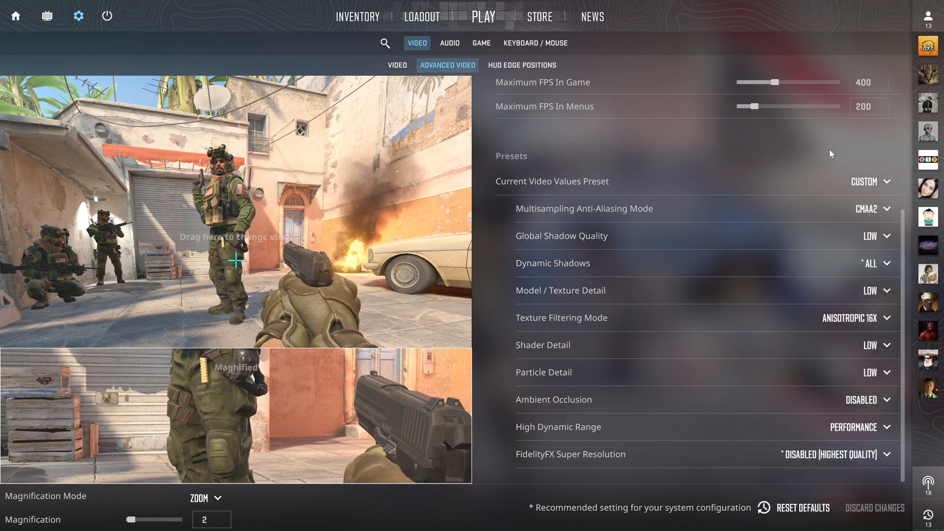
pyautogui.moveTo(584, 208)
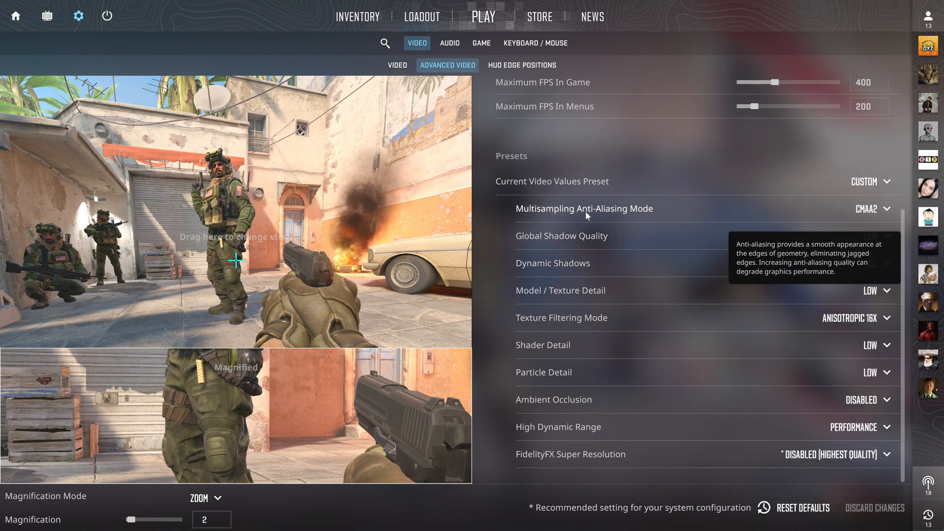
pyautogui.moveTo(554, 324)
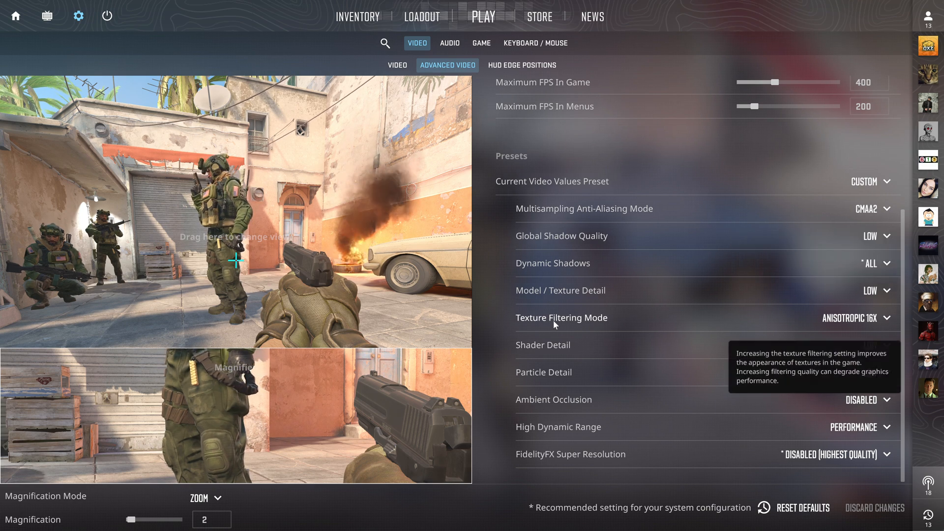
pyautogui.moveTo(886, 436)
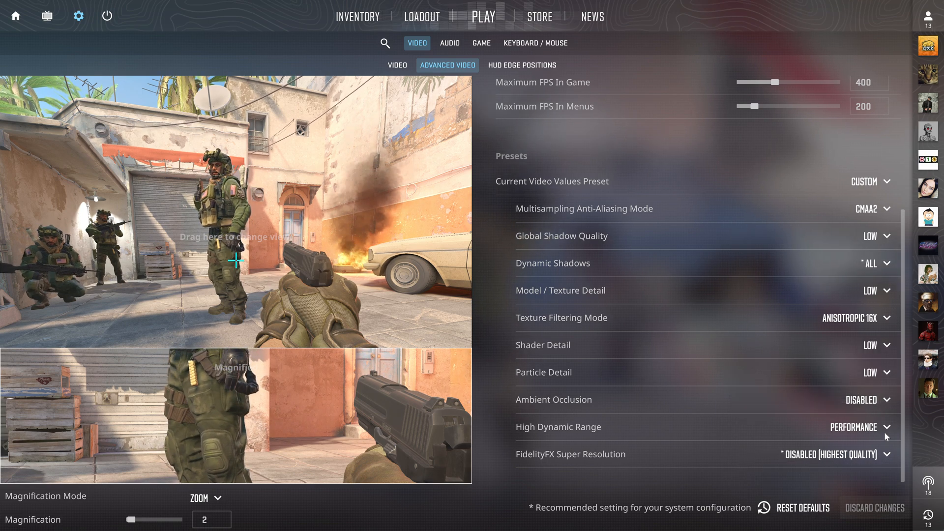
pyautogui.moveTo(684, 158)
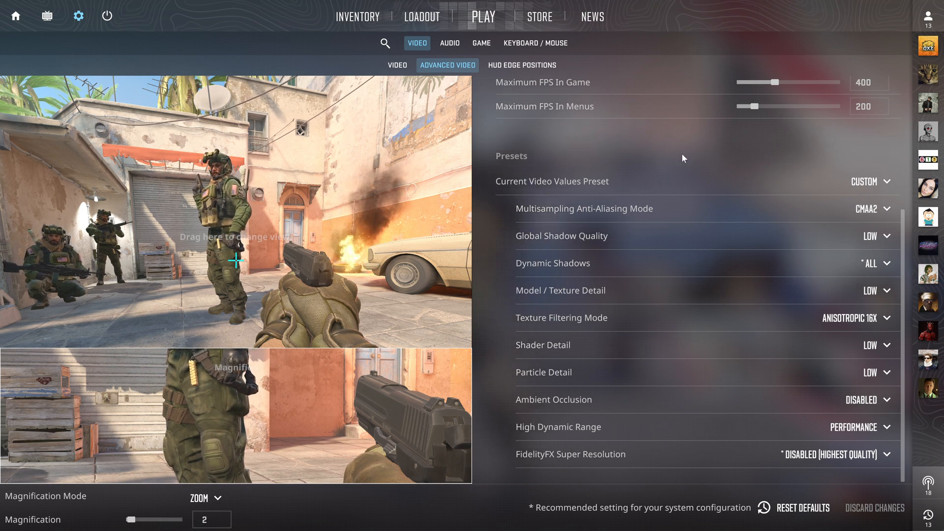